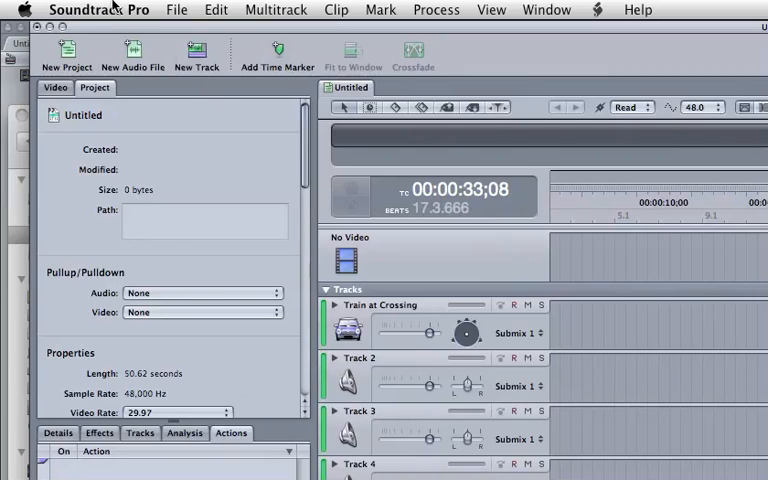
{"action": "mouse_move", "coordinate": [186, 24]}
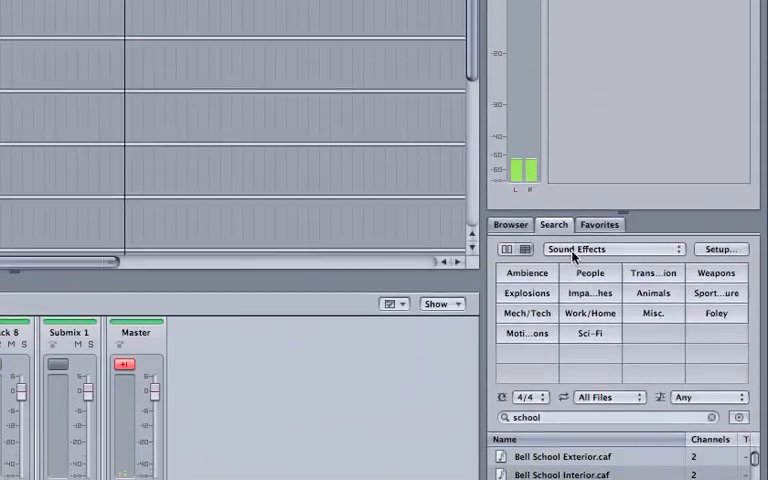
Step: Start naming the project file with the date prefix 2-19-
{"action": "left_click", "coordinate": [612, 250]}
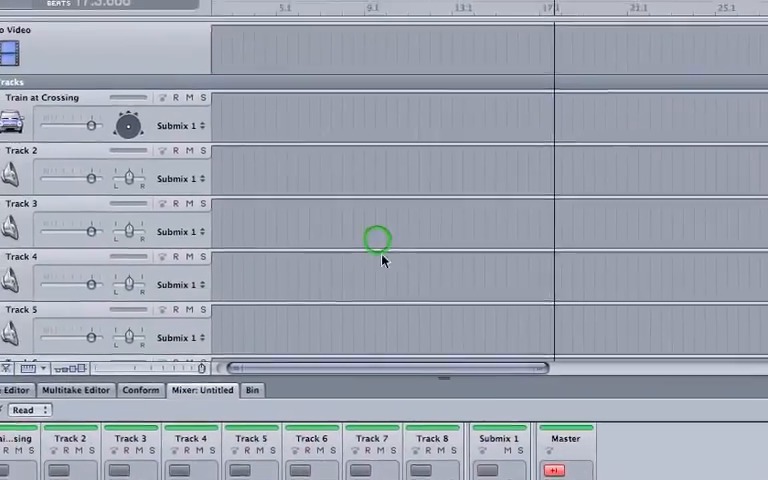
{"action": "left_click", "coordinate": [68, 440]}
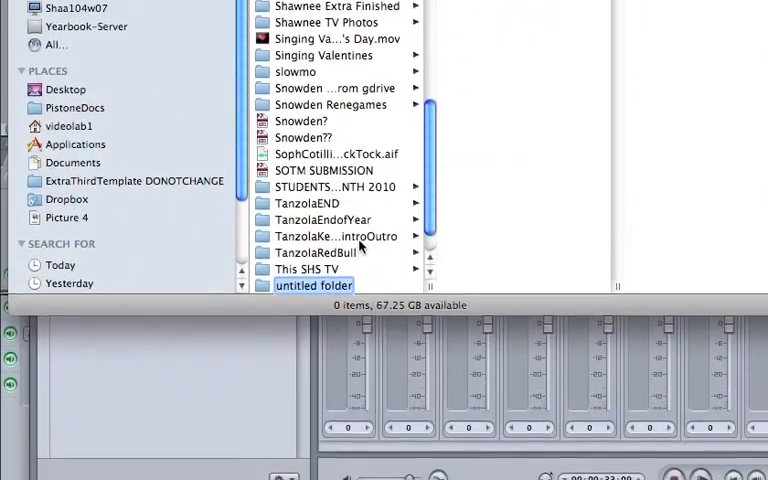
{"action": "type", "text": "2-19-"}
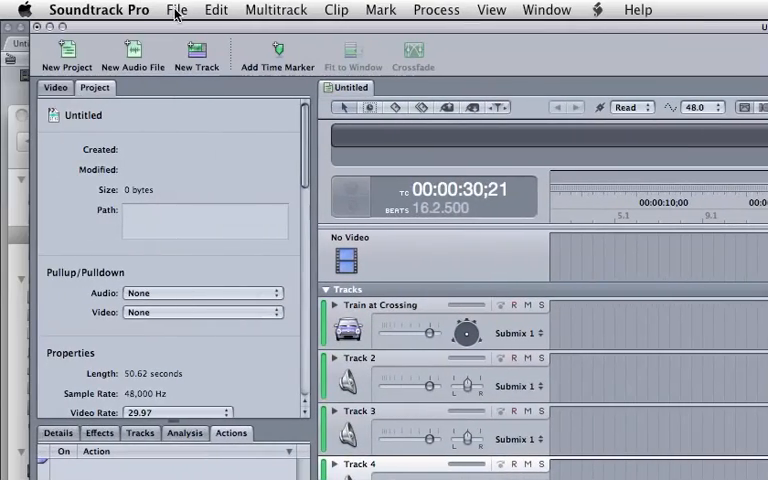
Step: Save the project as 2-19-13tutorialSTP into a folder on G-DRIVE 1
{"action": "left_click", "coordinate": [176, 8]}
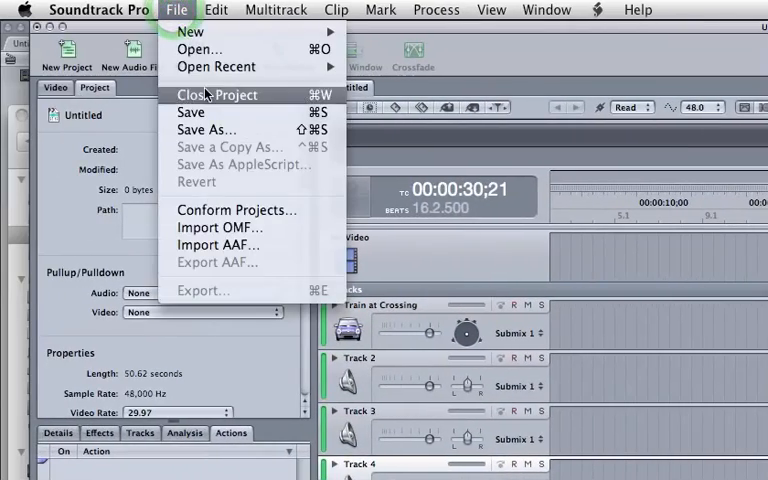
{"action": "mouse_move", "coordinate": [204, 130]}
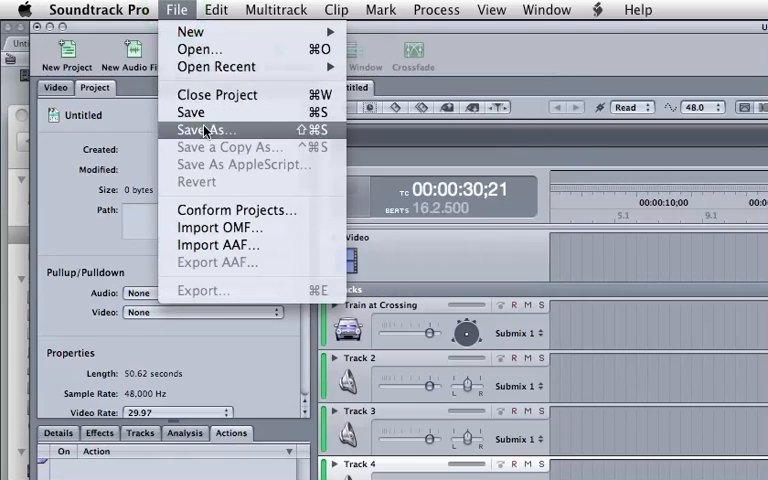
{"action": "left_click", "coordinate": [204, 130]}
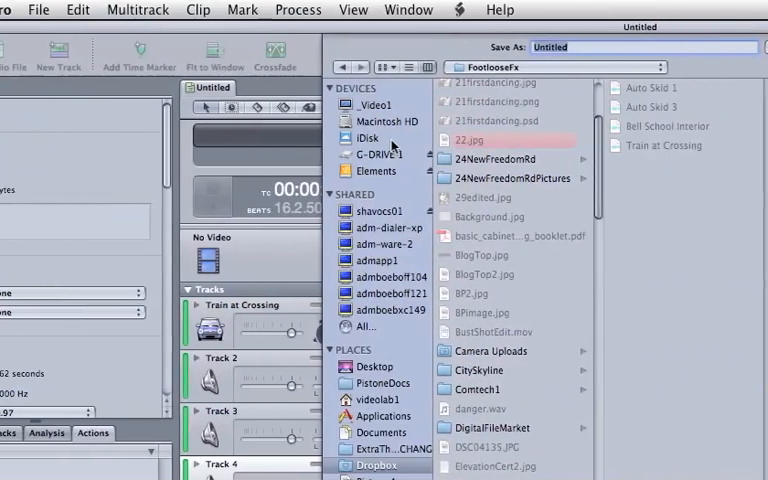
{"action": "left_click", "coordinate": [392, 152]}
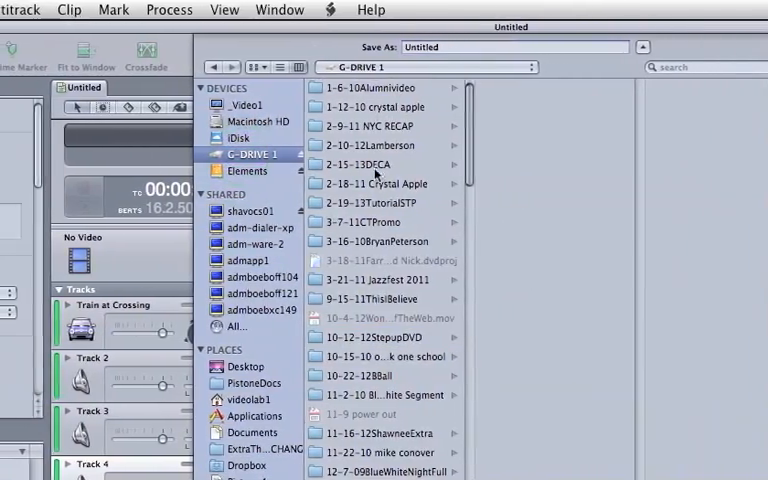
{"action": "left_click", "coordinate": [380, 202]}
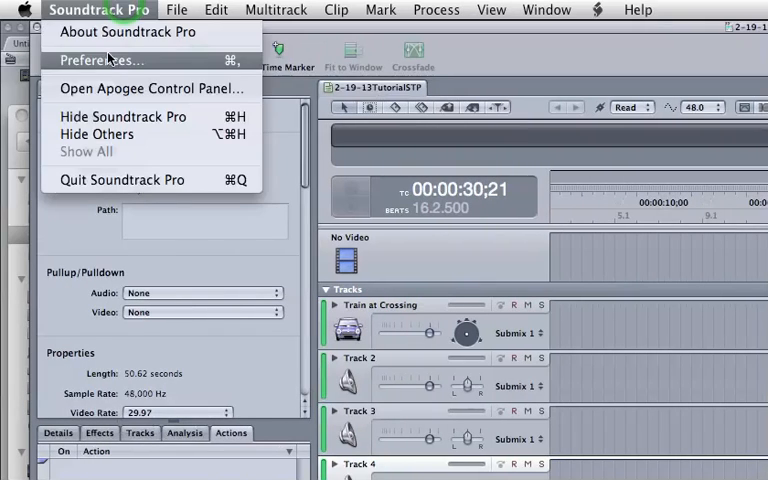
Step: In Preferences > Recording, choose the folder where new recordings are saved
{"action": "left_click", "coordinate": [100, 60]}
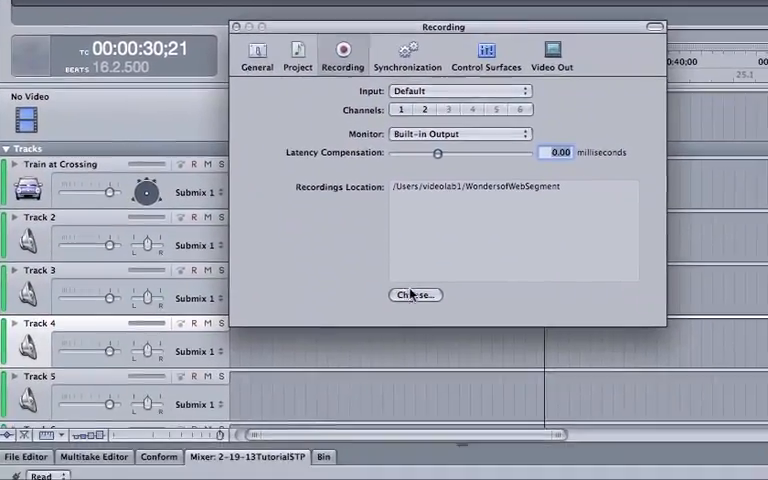
{"action": "left_click", "coordinate": [414, 294]}
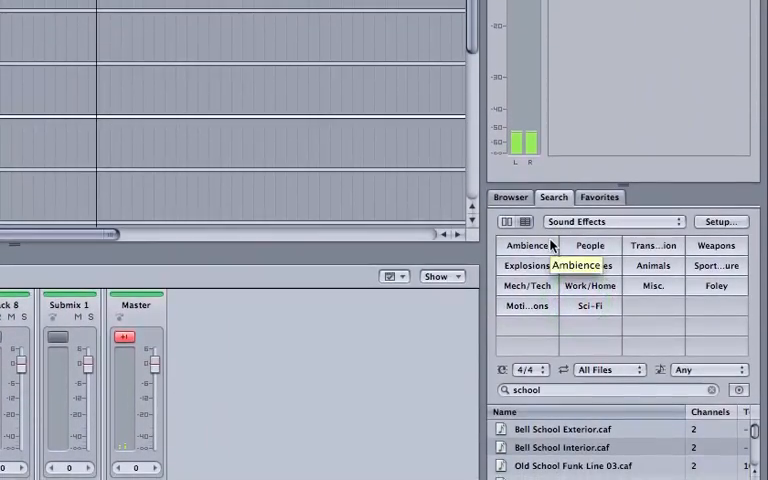
Step: Browse the Sound Effects, Music Beds and Genres category sets in the Search tab
{"action": "left_click", "coordinate": [610, 220]}
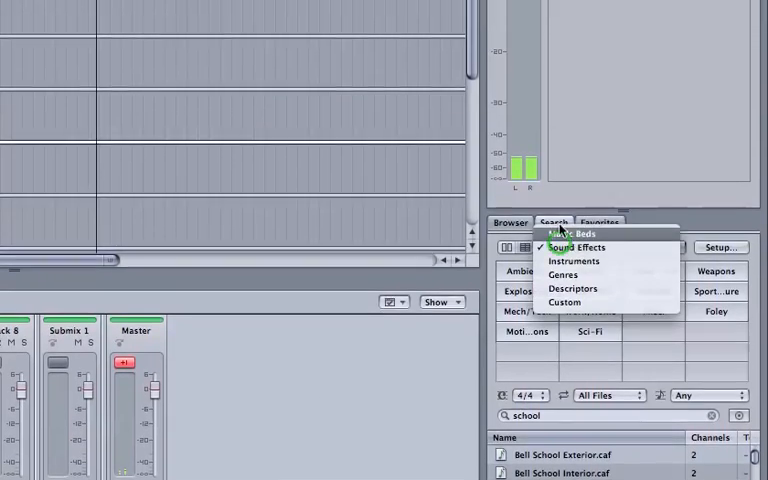
{"action": "left_click", "coordinate": [508, 240]}
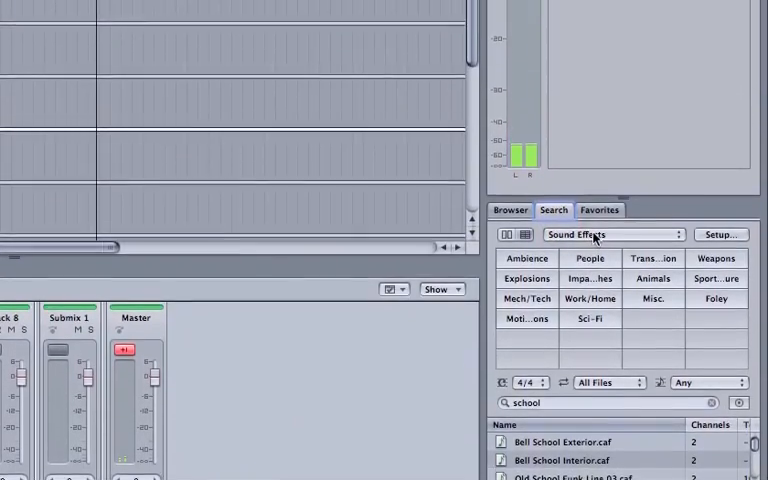
{"action": "left_click", "coordinate": [610, 234]}
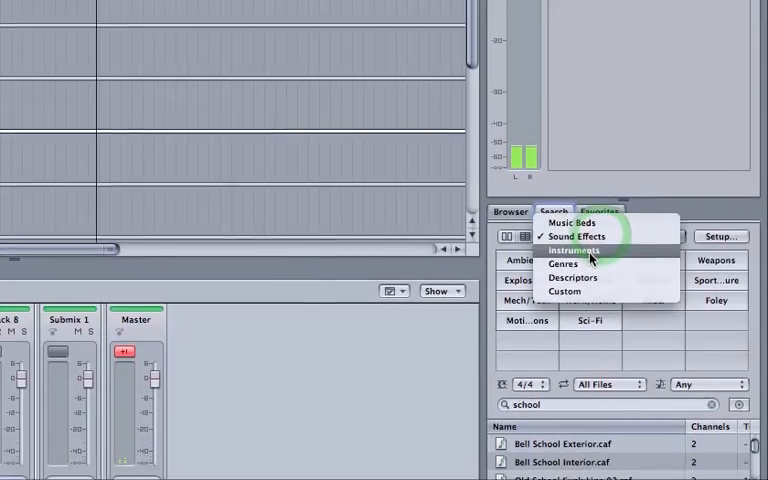
{"action": "left_click", "coordinate": [564, 222]}
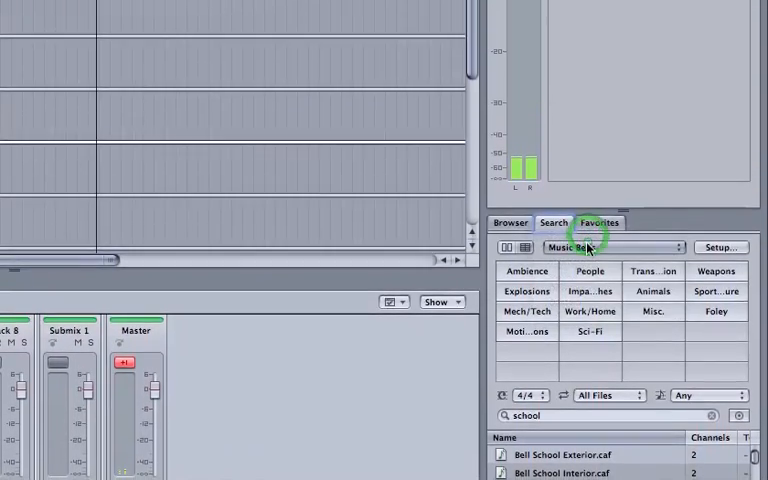
{"action": "left_click", "coordinate": [612, 246]}
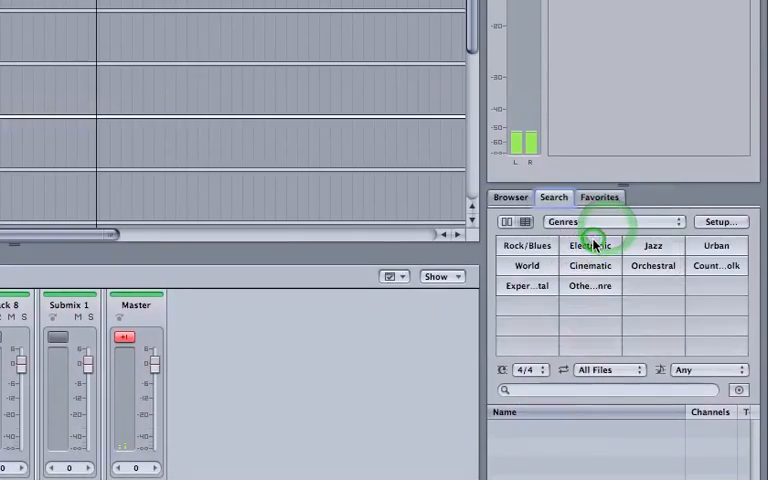
Step: View the Descriptors and Custom sets, then return to Sound Effects
{"action": "left_click", "coordinate": [612, 220]}
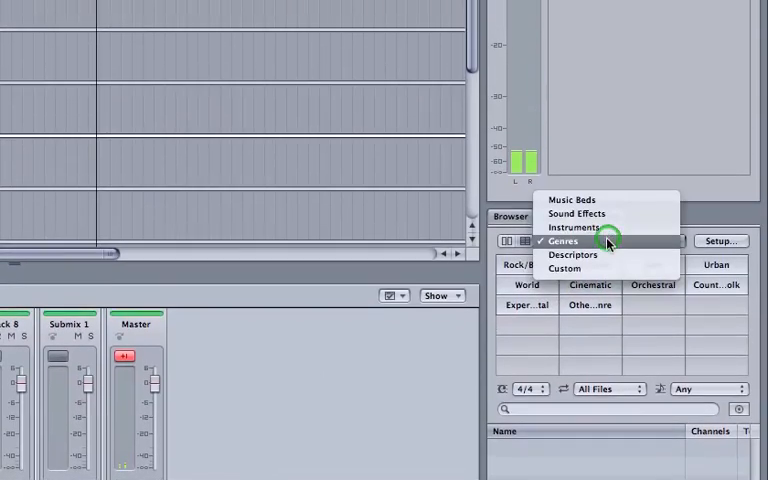
{"action": "left_click", "coordinate": [572, 254]}
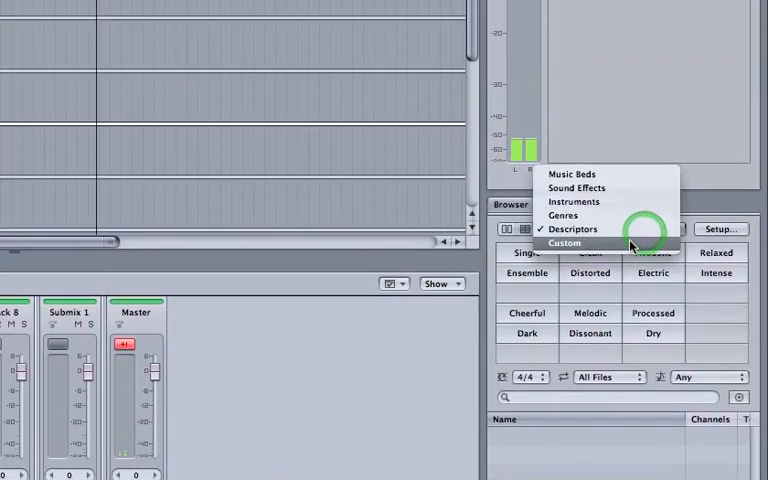
{"action": "left_click", "coordinate": [566, 244]}
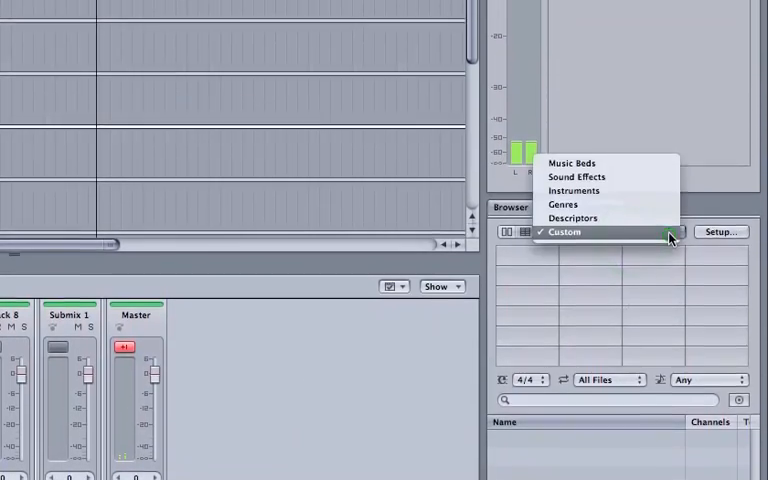
{"action": "left_click", "coordinate": [576, 176]}
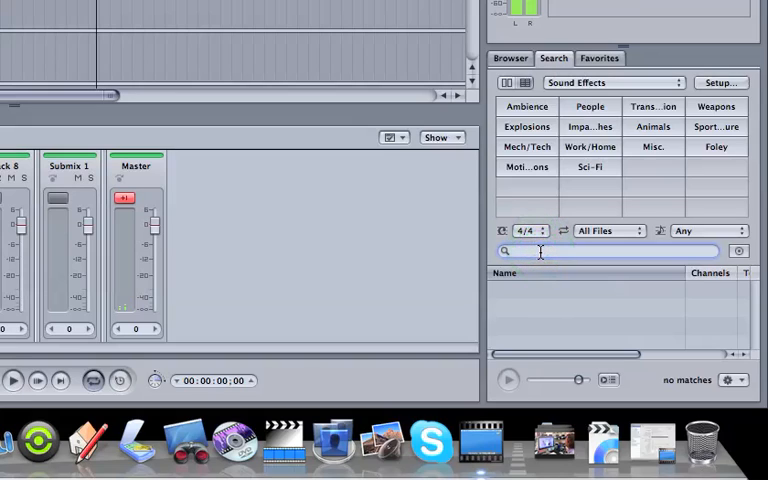
Step: Search Sound Effects for 'school' and open Bell School Exterior.caf in the editor
{"action": "type", "text": "school"}
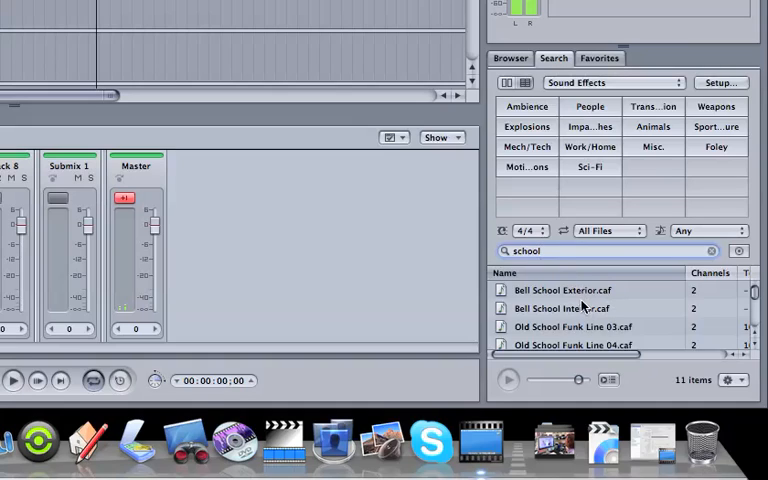
{"action": "left_click", "coordinate": [572, 290]}
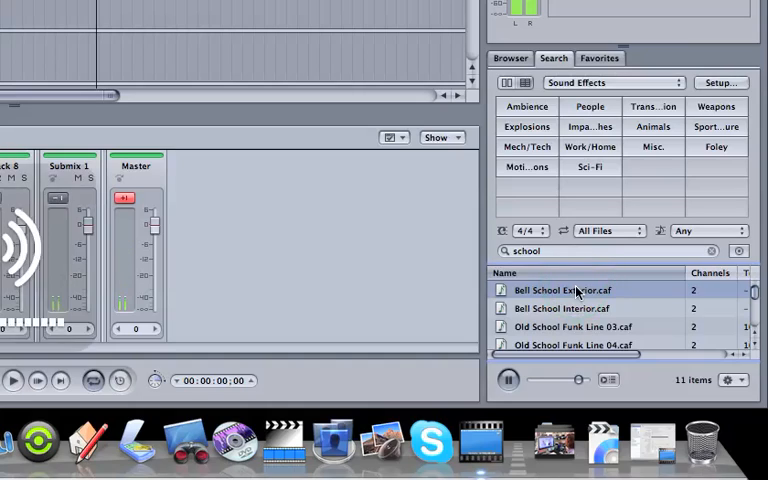
{"action": "left_click", "coordinate": [560, 308]}
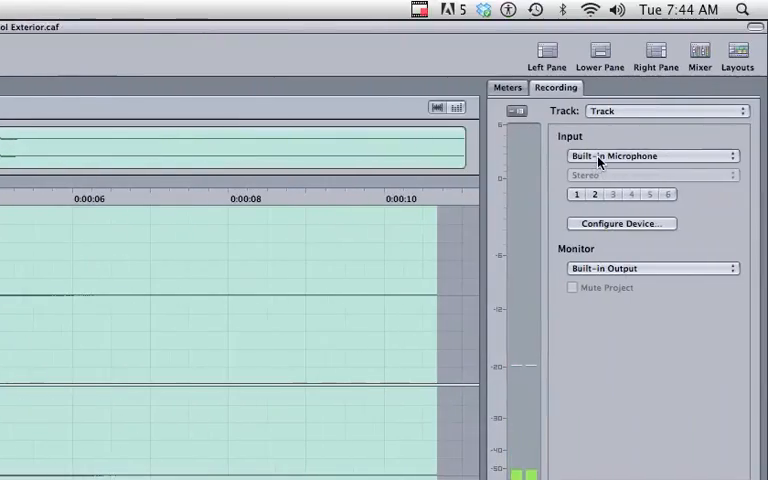
{"action": "left_click", "coordinate": [652, 156]}
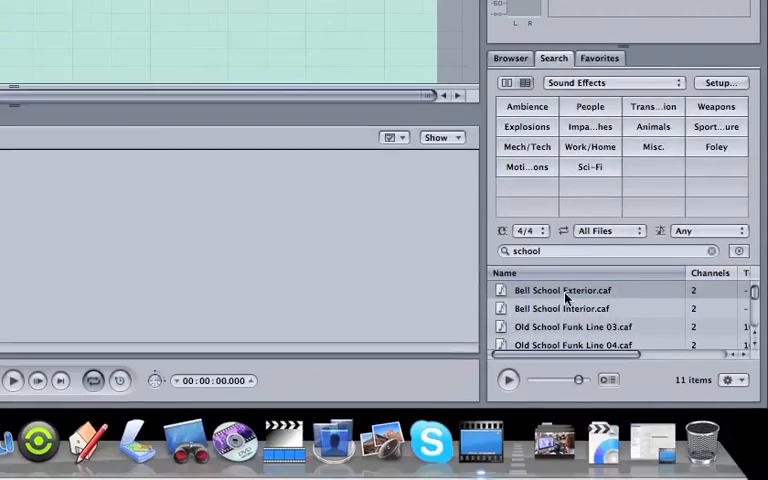
{"action": "double_click", "coordinate": [560, 290]}
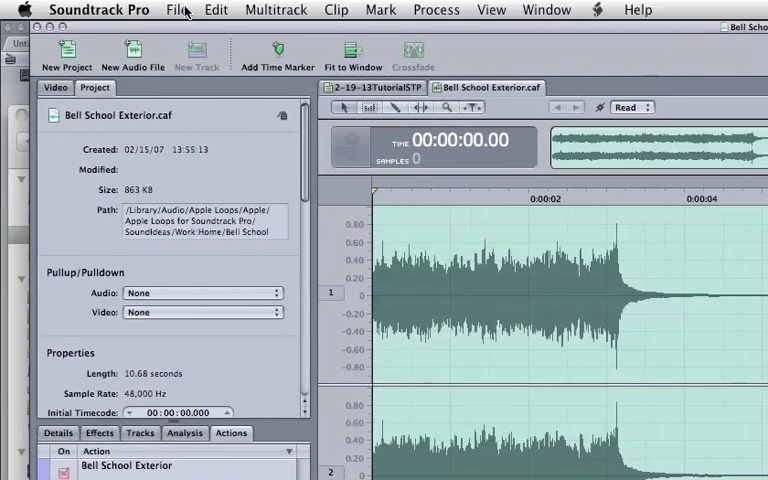
Step: Save Bell School Exterior as an AIFF file in the 2-19-13TutorialSTP folder
{"action": "left_click", "coordinate": [176, 8]}
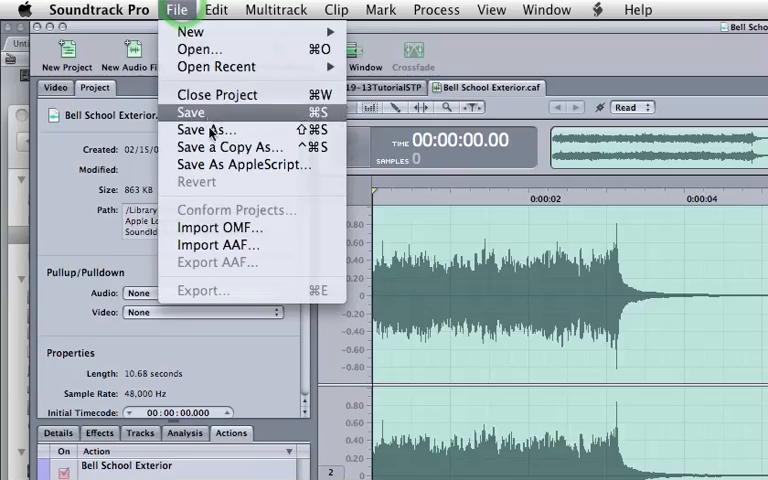
{"action": "left_click", "coordinate": [208, 128]}
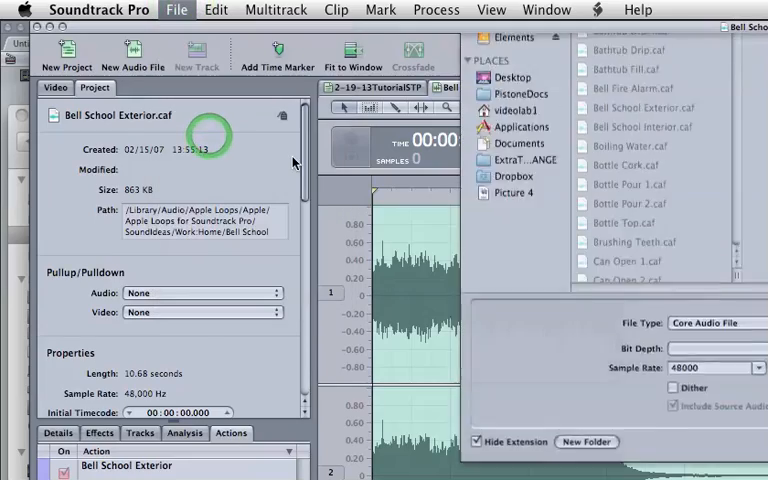
{"action": "left_click", "coordinate": [712, 322]}
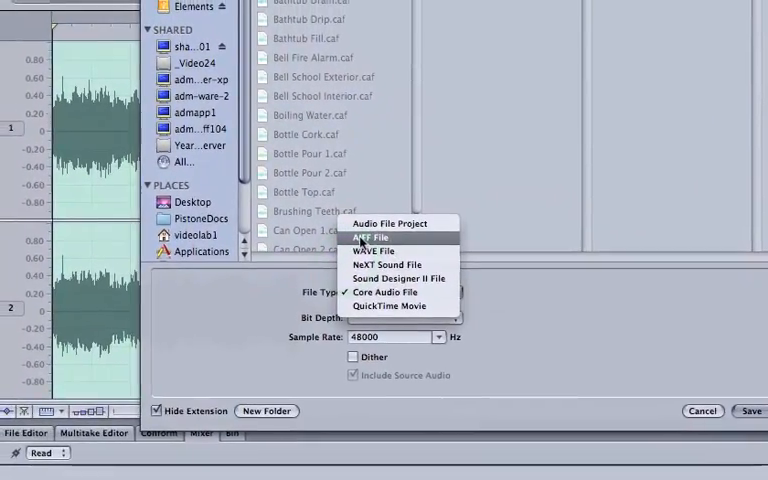
{"action": "left_click", "coordinate": [368, 236]}
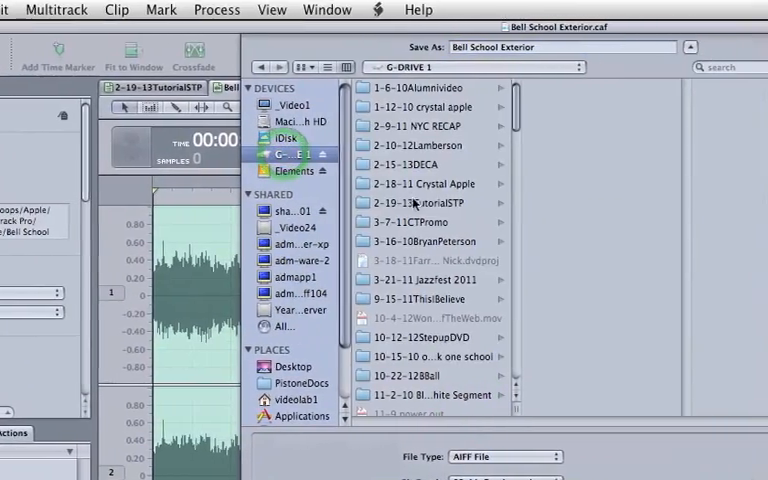
{"action": "left_click", "coordinate": [336, 202]}
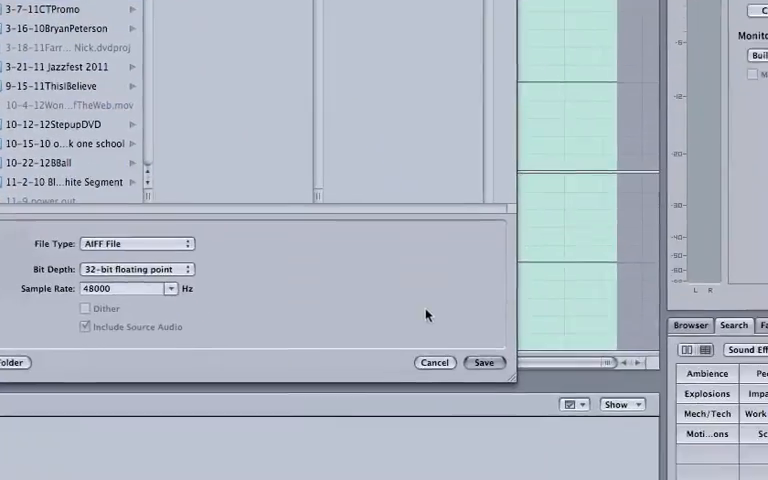
{"action": "left_click", "coordinate": [484, 362]}
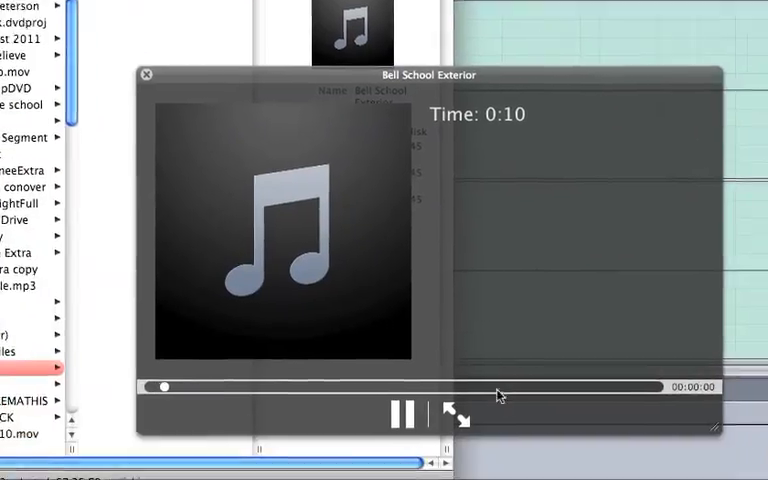
Step: Close the Quick Look preview of Bell School Exterior.aif
{"action": "left_click", "coordinate": [146, 76]}
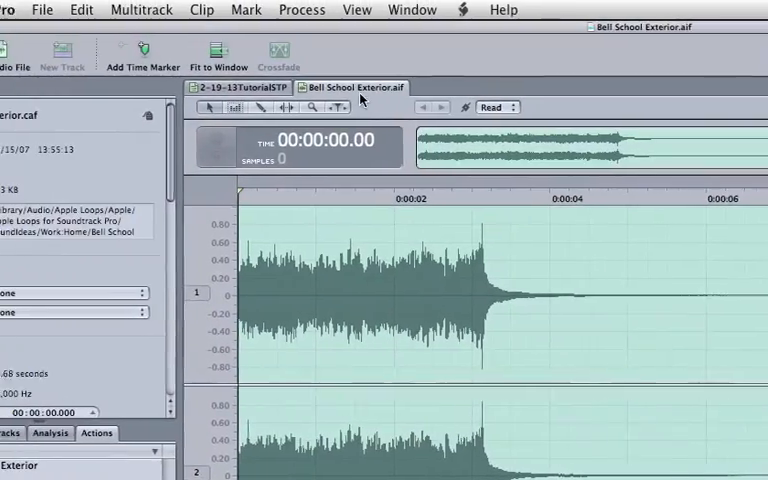
{"action": "left_click", "coordinate": [176, 8]}
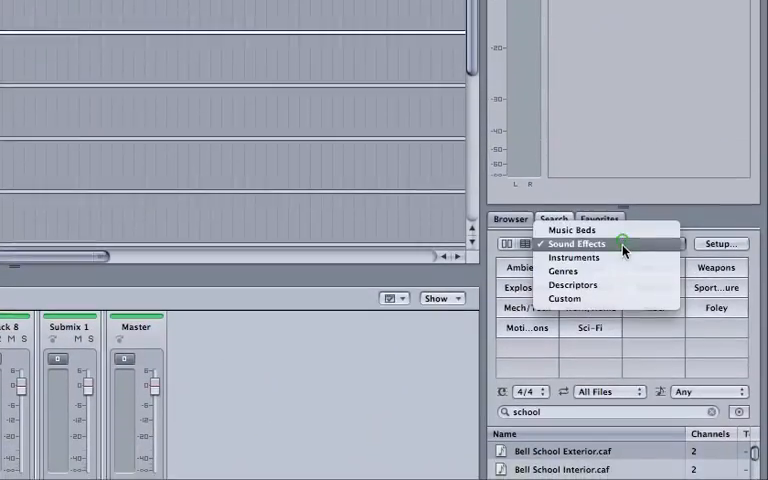
Step: Set the loop search categories to Instruments via Music Beds
{"action": "left_click", "coordinate": [572, 224]}
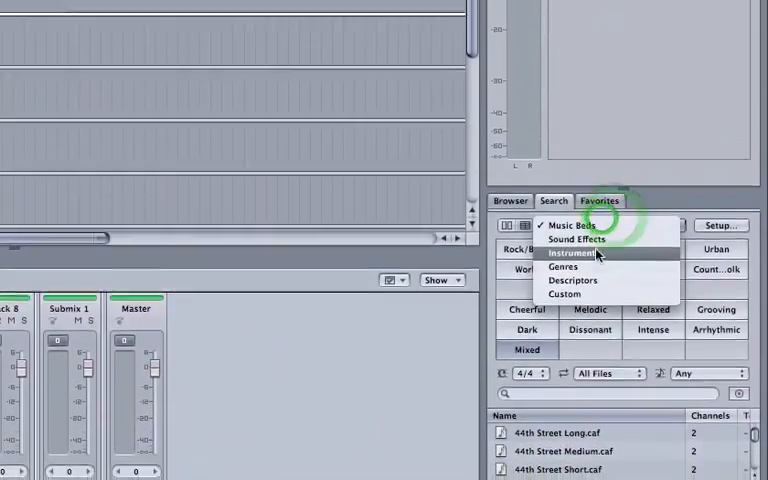
{"action": "left_click", "coordinate": [574, 252]}
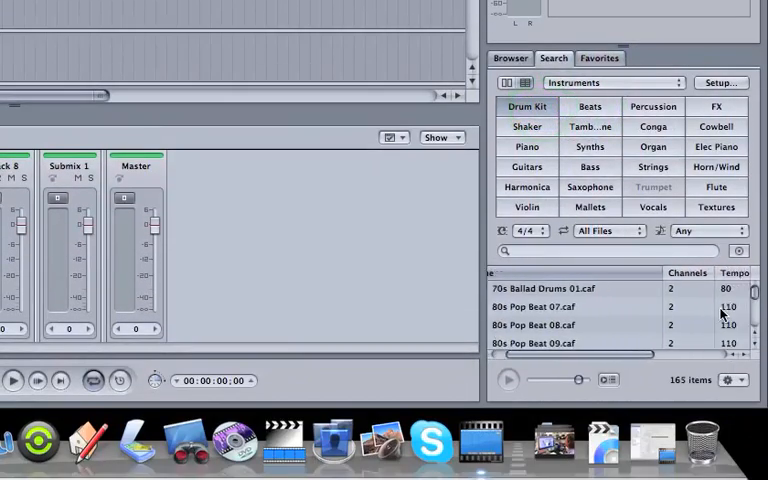
{"action": "scroll", "scroll_direction": "right", "scroll_amount": 3}
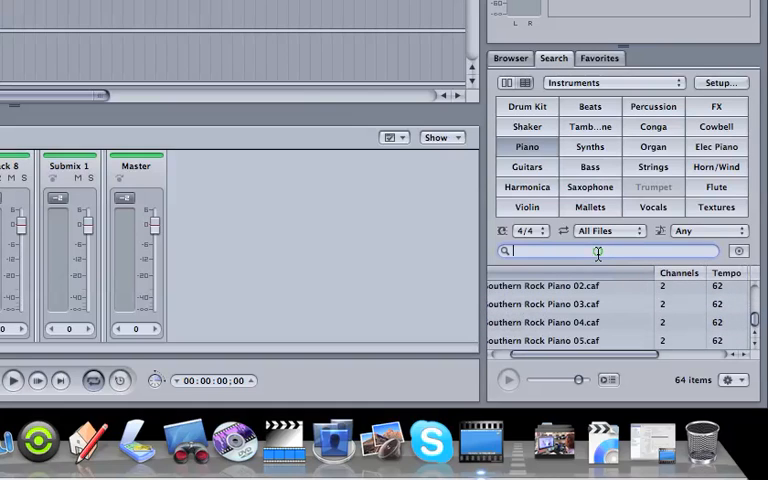
Step: Set tempo 110, filter loops to Bass and pick Alternative Rock Bass 02 for Track 2
{"action": "type", "text": "110"}
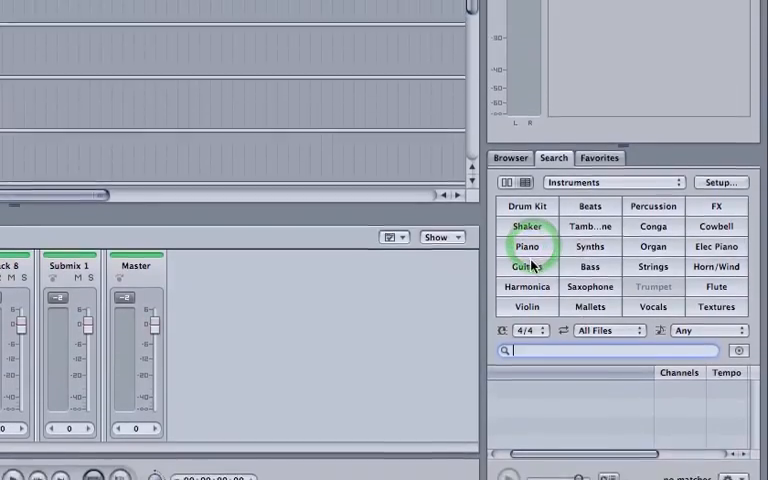
{"action": "left_click", "coordinate": [588, 168]}
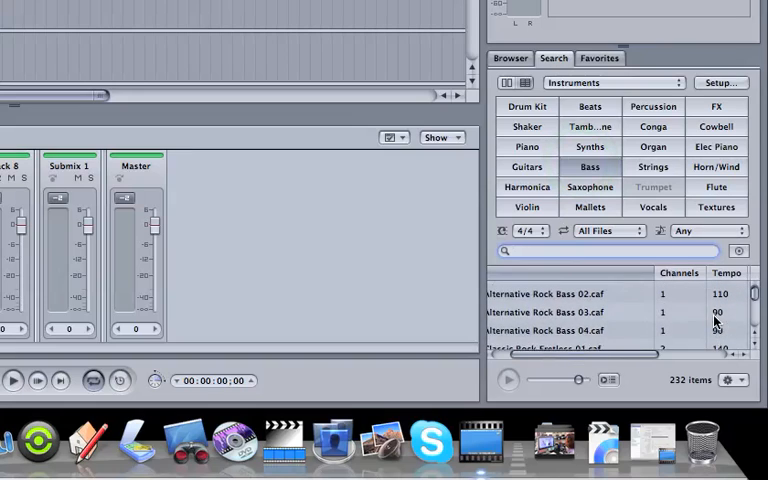
{"action": "left_click", "coordinate": [556, 308]}
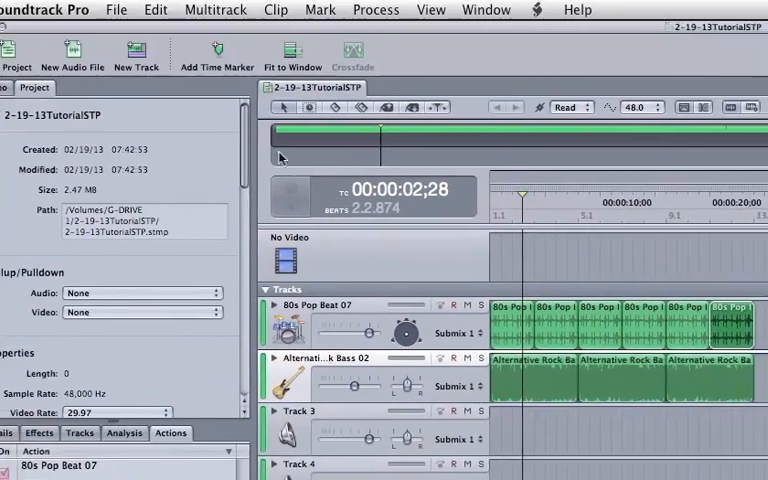
Step: Set Submix 1's output to Stereo
{"action": "left_click", "coordinate": [116, 8]}
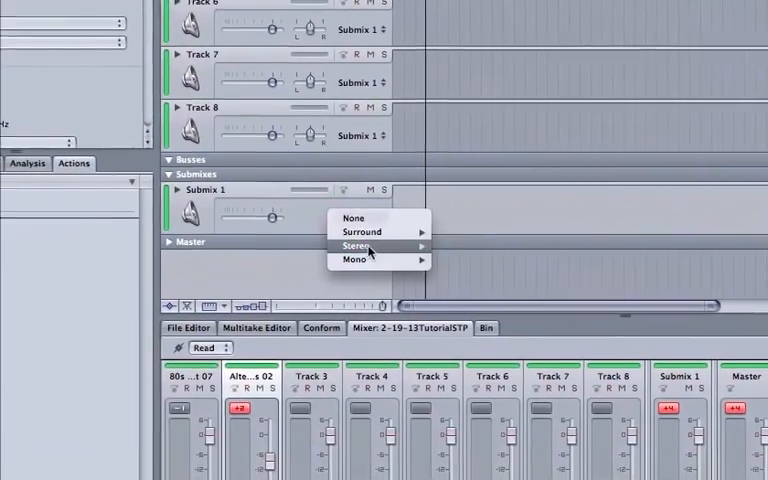
{"action": "left_click", "coordinate": [358, 246]}
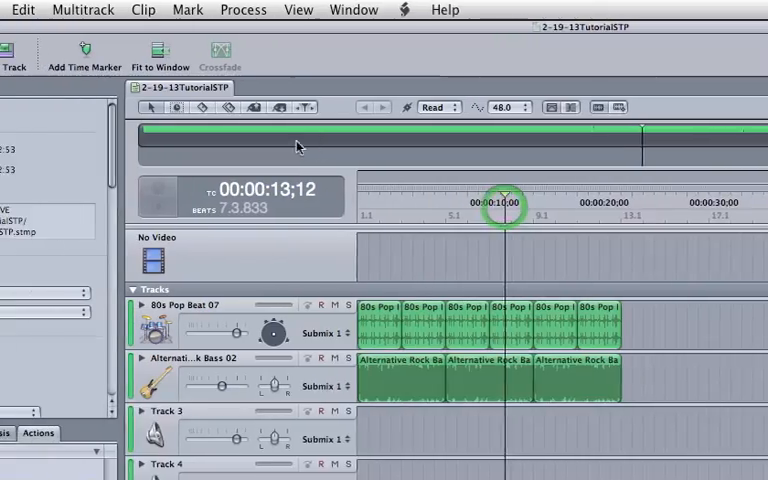
Step: Export the Master Mix as an AIFF file named 2-19-13Song
{"action": "left_click", "coordinate": [176, 8]}
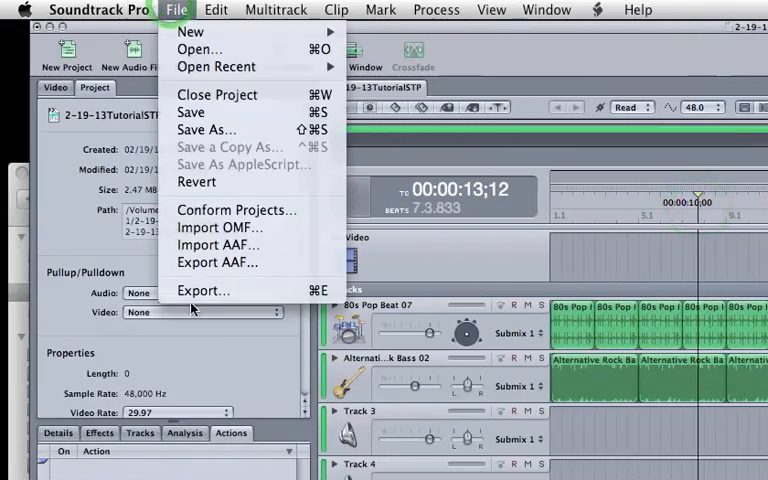
{"action": "left_click", "coordinate": [204, 290]}
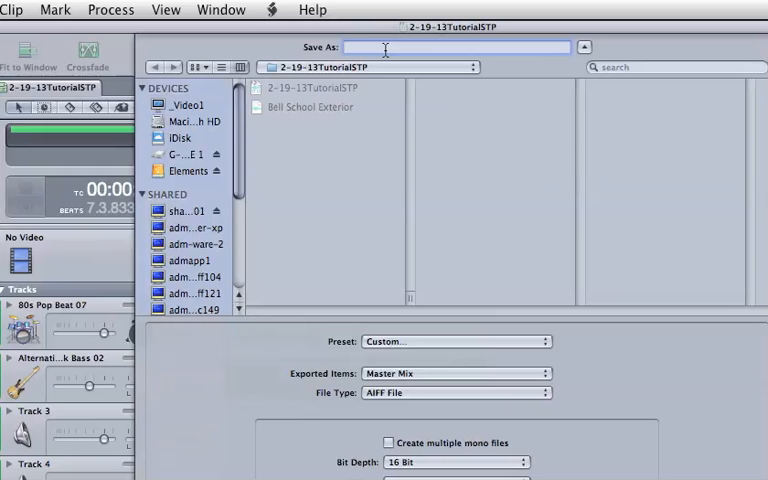
{"action": "type", "text": "2-19-13T"}
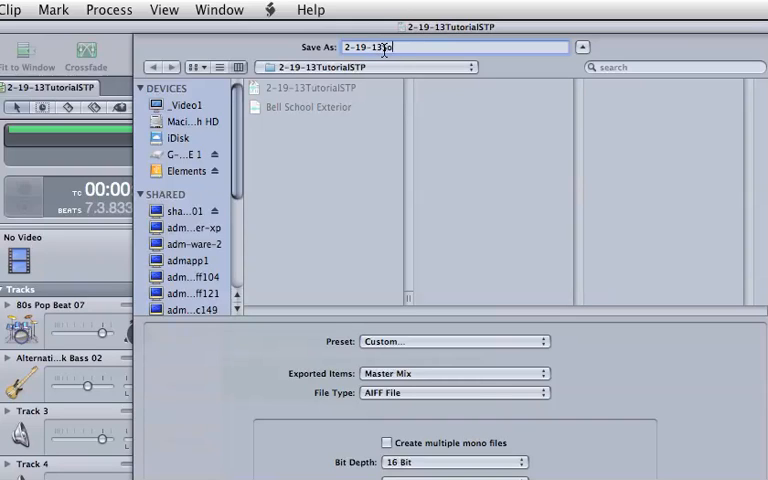
{"action": "type", "text": "ong"}
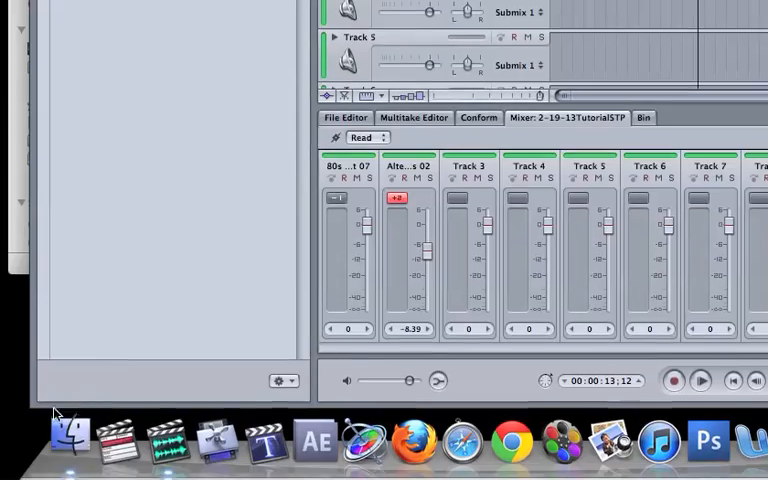
Step: Preview 2-19-13Song.aif in Finder, then browse the 2-19-13TutorialSTP folder beside Bell School Exterior
{"action": "left_click", "coordinate": [70, 438]}
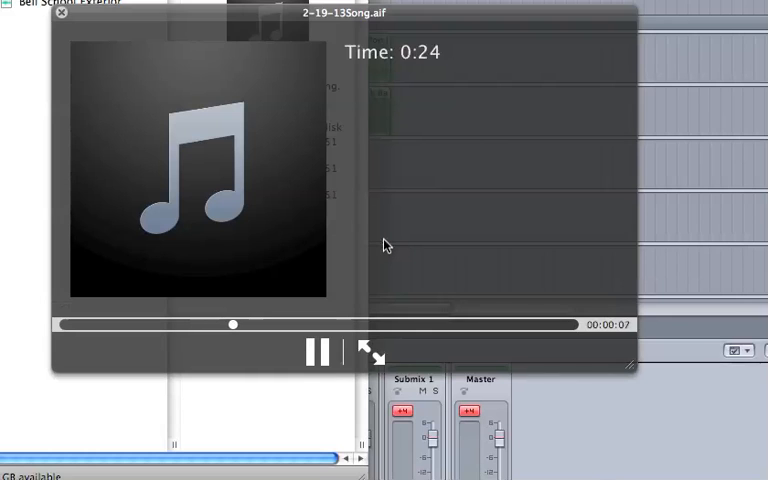
{"action": "left_click", "coordinate": [60, 14]}
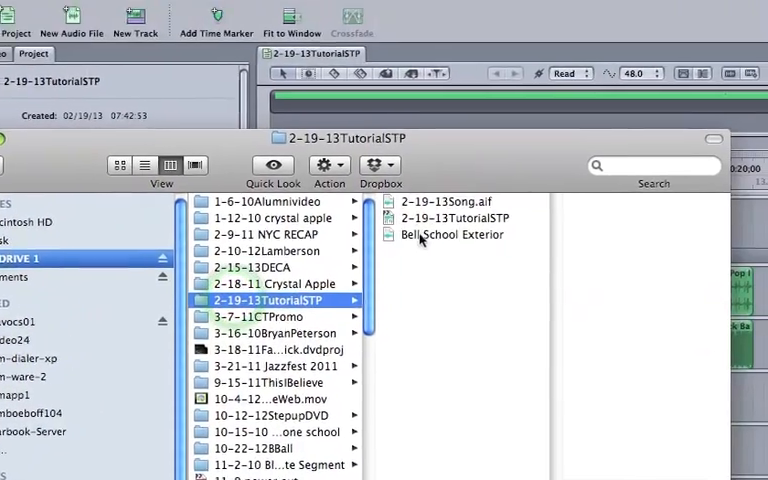
{"action": "left_click", "coordinate": [460, 218]}
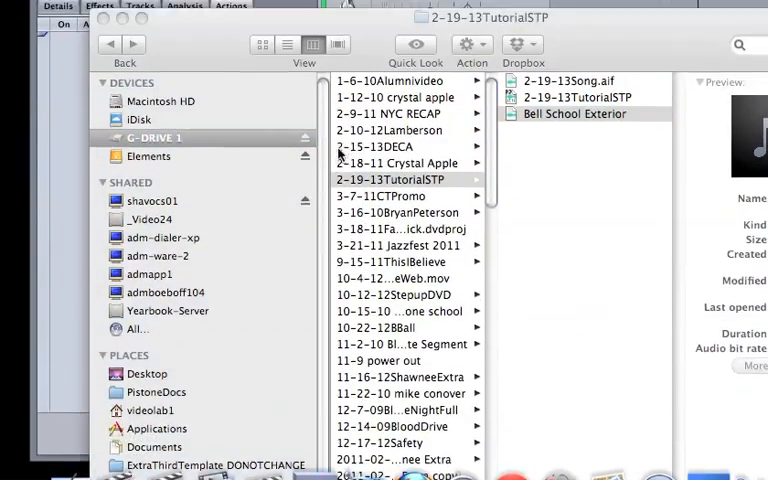
Step: Save the untitled project as 2-19-13FCPFile in the 2-19-13TutorialSTP folder via Save Project As
{"action": "left_click", "coordinate": [160, 8]}
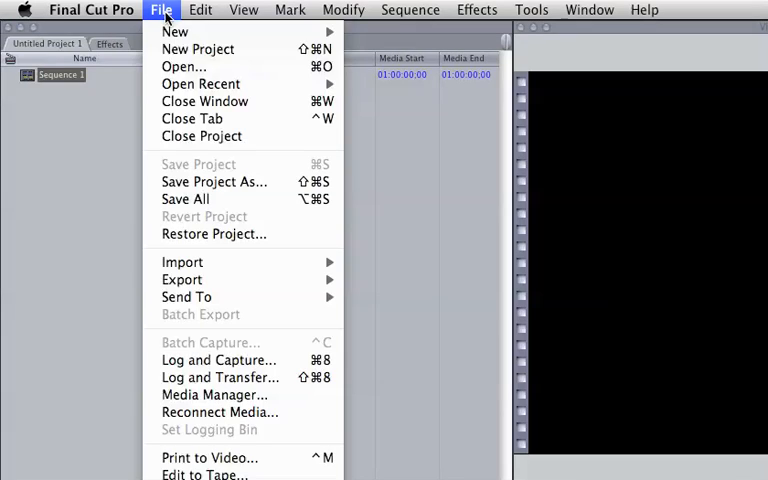
{"action": "mouse_move", "coordinate": [214, 180]}
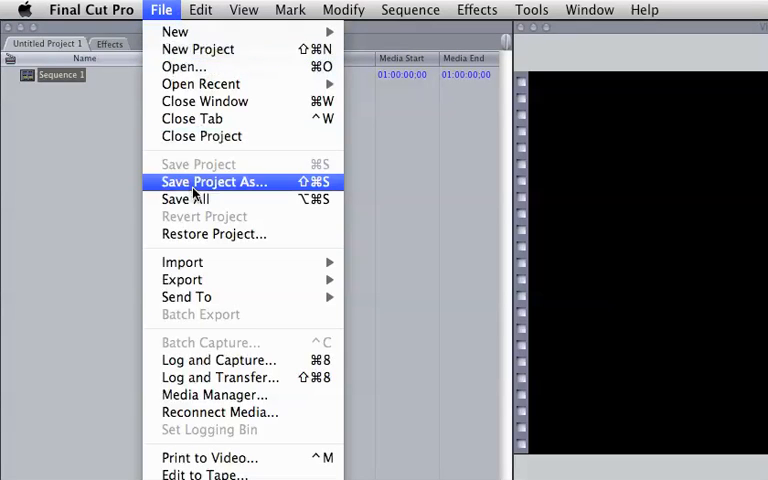
{"action": "left_click", "coordinate": [212, 180]}
{"action": "type", "text": "2-19"}
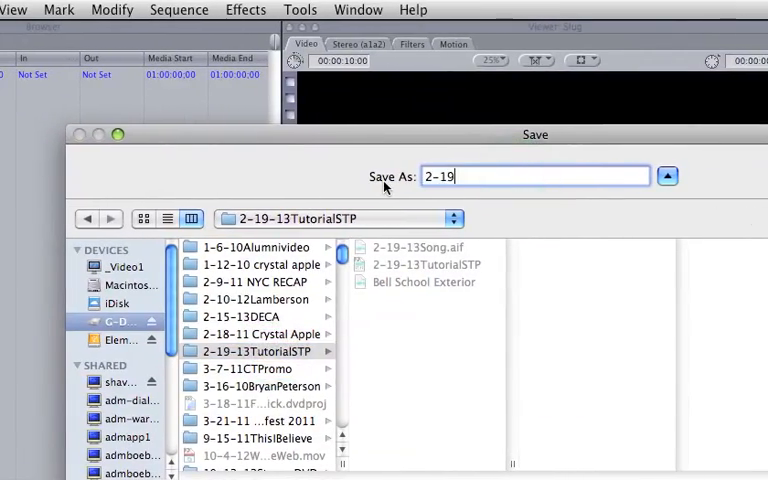
{"action": "type", "text": "-13"}
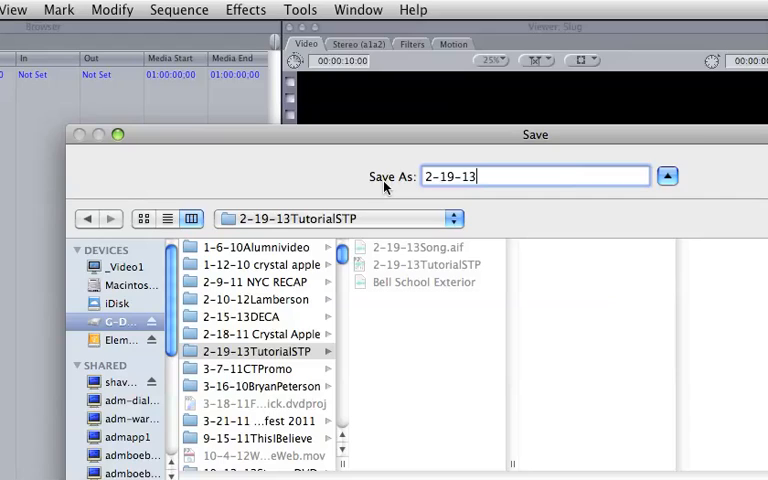
{"action": "type", "text": "FCP"}
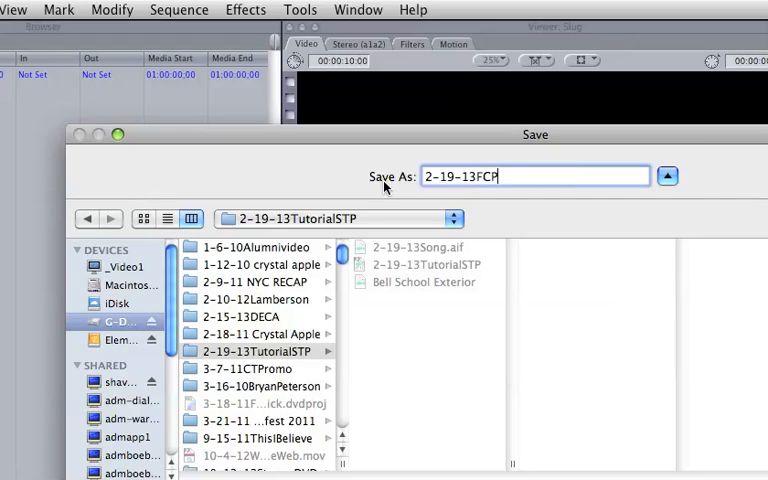
{"action": "type", "text": "File"}
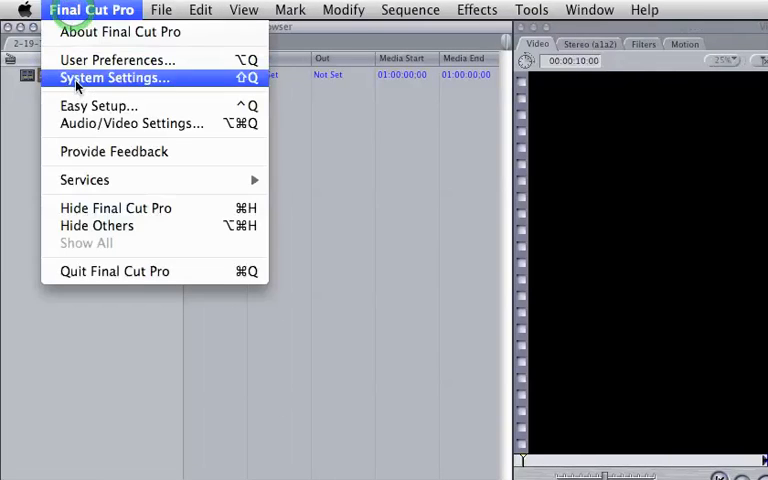
Step: Point the scratch disk in System Settings to the 2-19-13TutorialSTP folder and confirm
{"action": "left_click", "coordinate": [114, 76]}
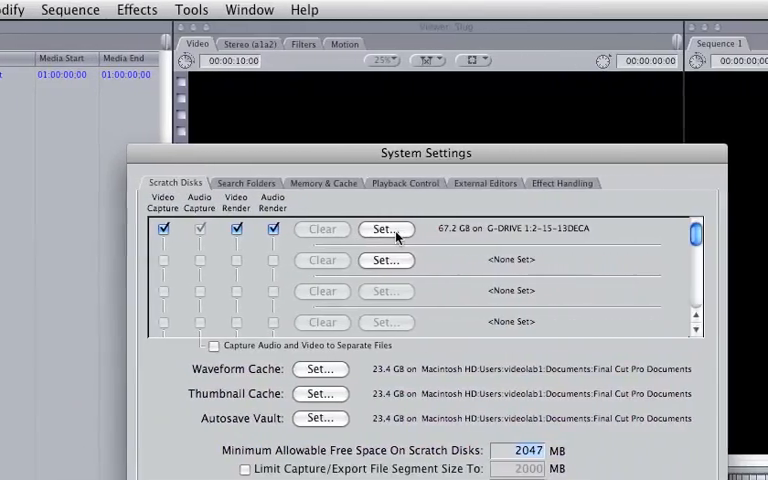
{"action": "left_click", "coordinate": [386, 228]}
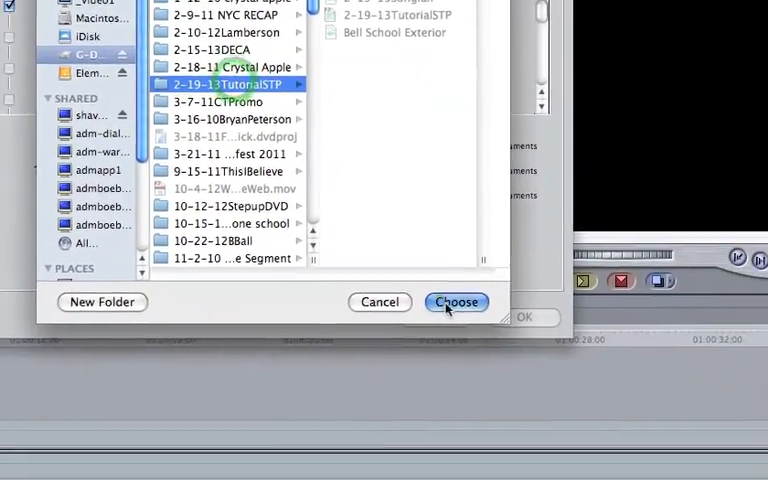
{"action": "left_click", "coordinate": [456, 302]}
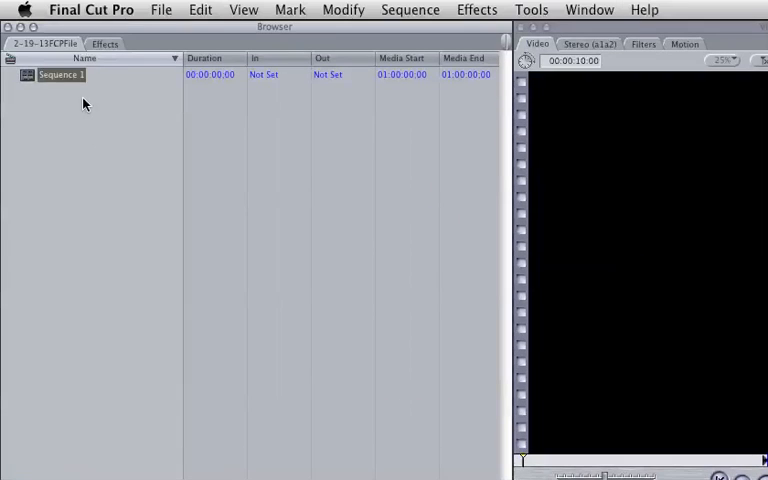
{"action": "double_click", "coordinate": [60, 74]}
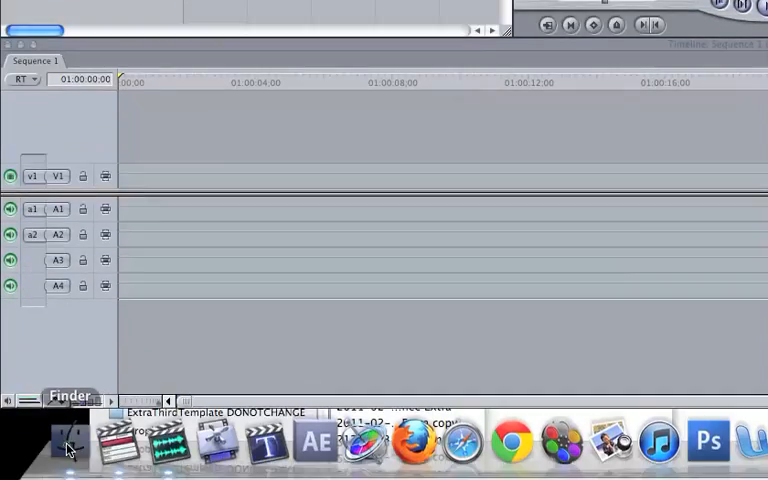
{"action": "left_click", "coordinate": [68, 444]}
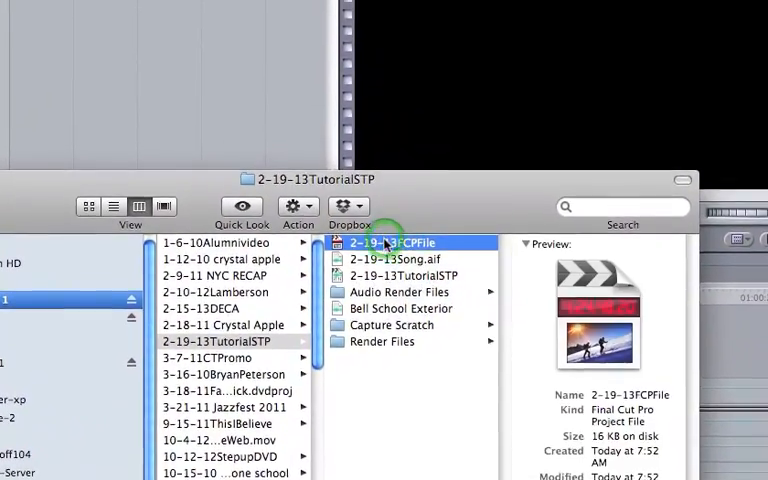
{"action": "left_click", "coordinate": [392, 324]}
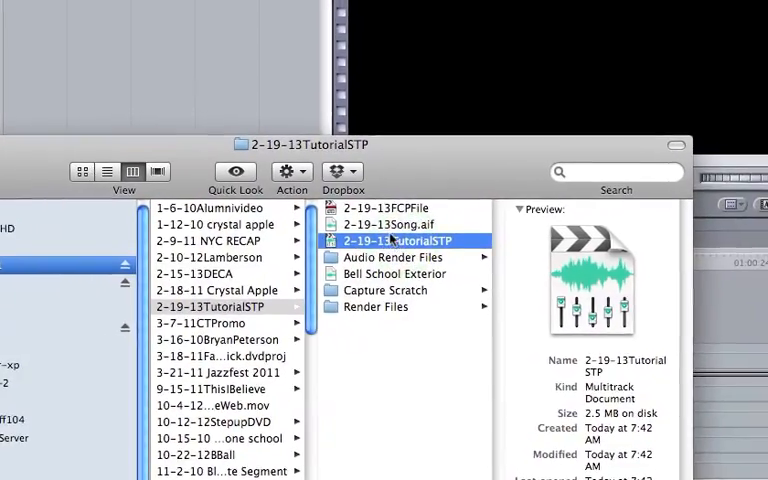
{"action": "left_click", "coordinate": [400, 214]}
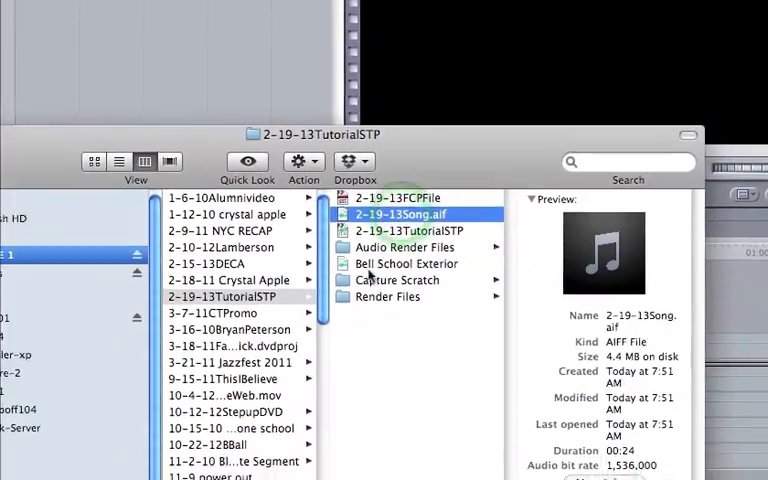
{"action": "left_click", "coordinate": [410, 244]}
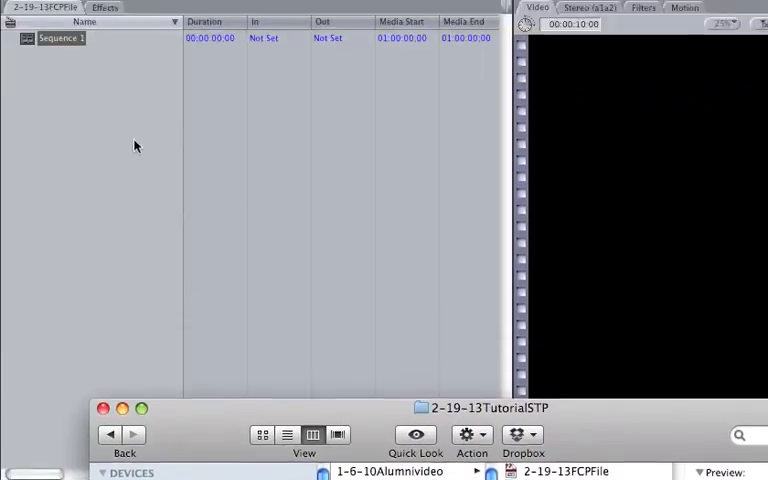
Step: Import 2-19-13Song.aif and Bell School Exterior from G-DRIVE 1 > 2-19-13TutorialSTP into the project
{"action": "left_click", "coordinate": [160, 8]}
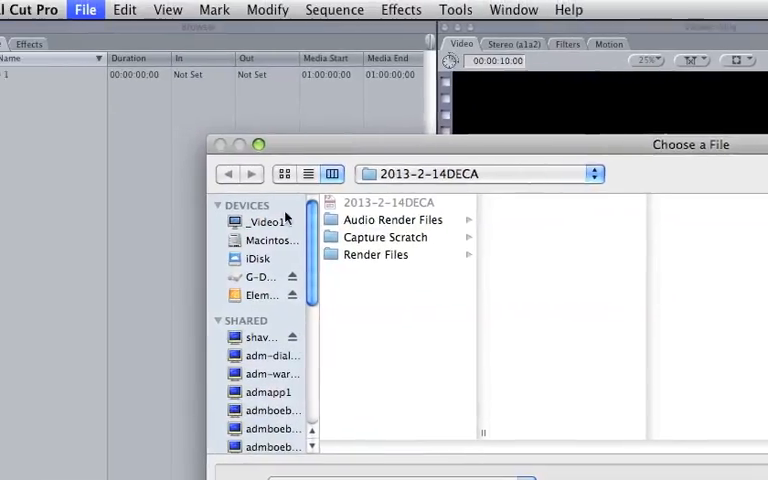
{"action": "left_click", "coordinate": [244, 276]}
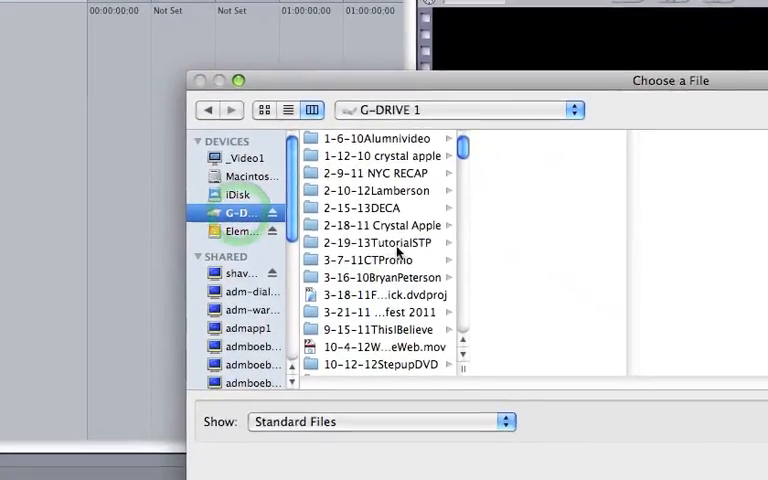
{"action": "left_click", "coordinate": [378, 242]}
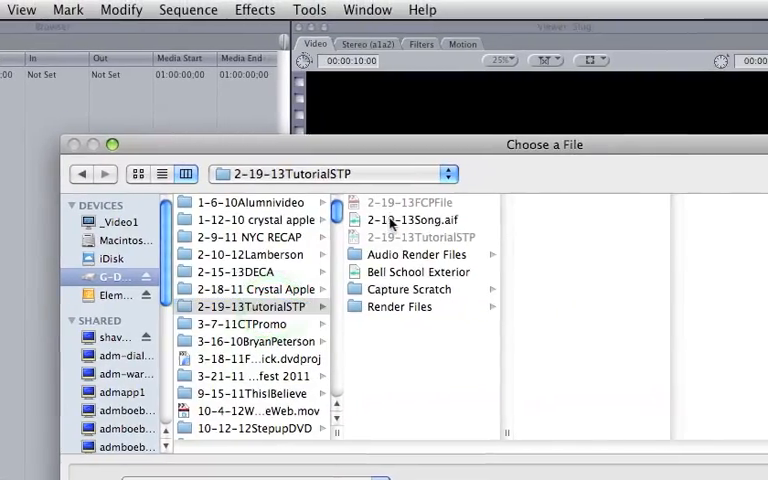
{"action": "left_click", "coordinate": [410, 220]}
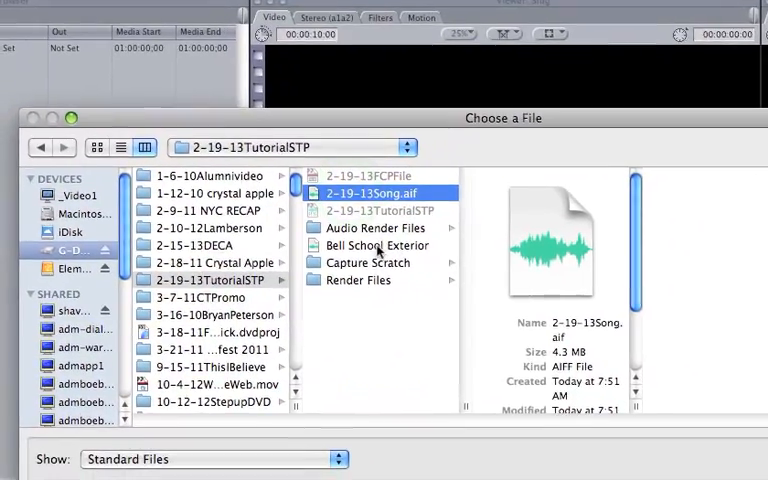
{"action": "left_click", "coordinate": [376, 244]}
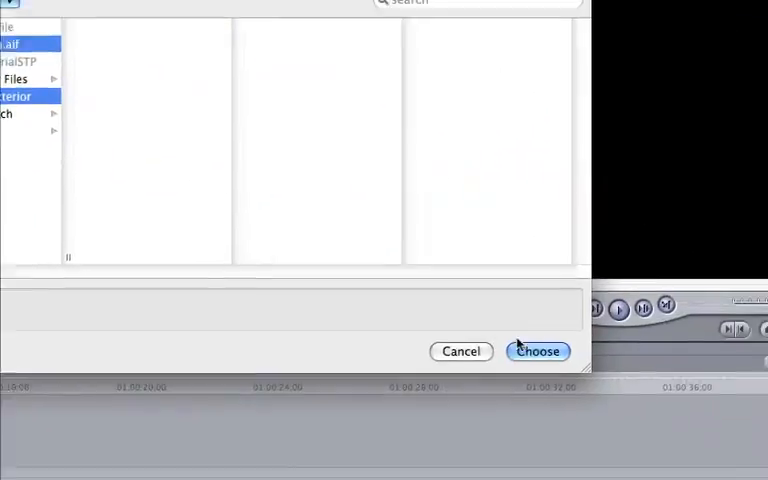
{"action": "left_click", "coordinate": [536, 352]}
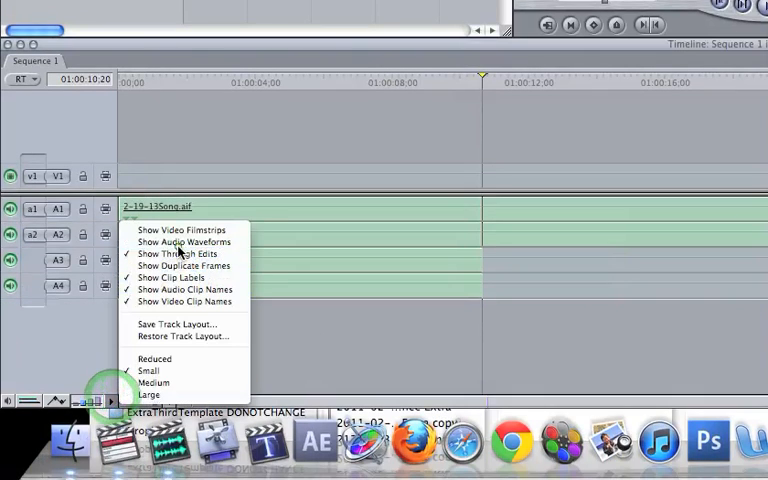
Step: Show audio waveforms on the stacked song and school bell clips and return to the sequence start
{"action": "left_click", "coordinate": [184, 240]}
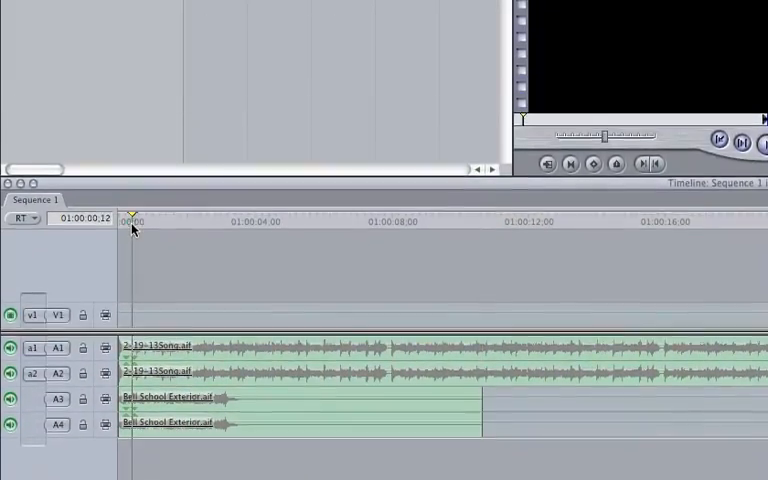
{"action": "left_click", "coordinate": [130, 192]}
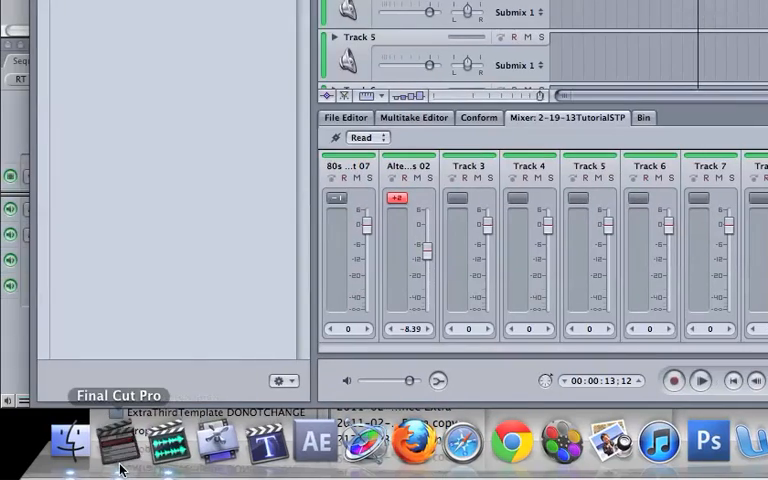
{"action": "left_click", "coordinate": [98, 442]}
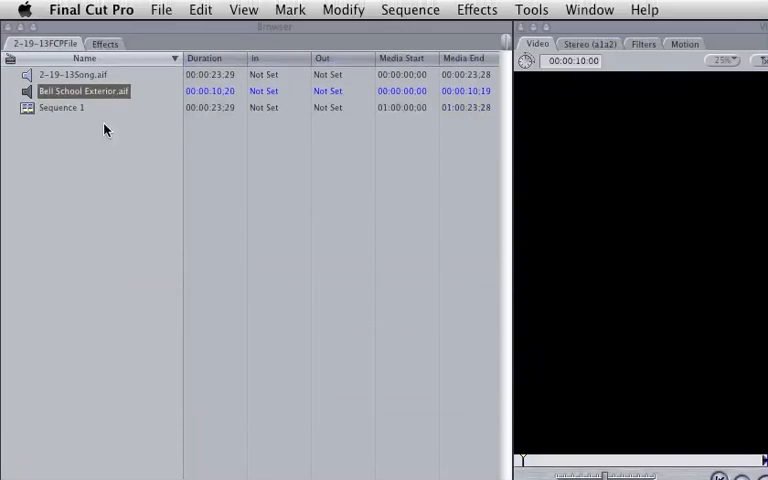